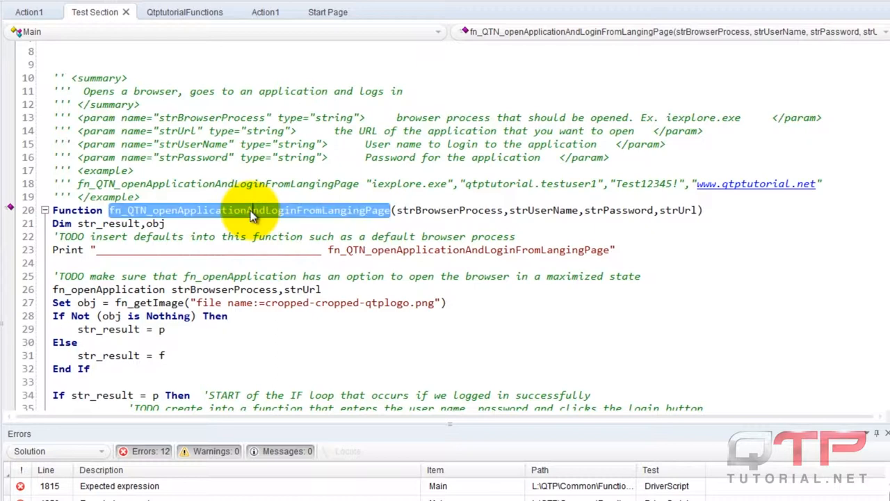
{"action": "mouse_move", "coordinate": [264, 216]}
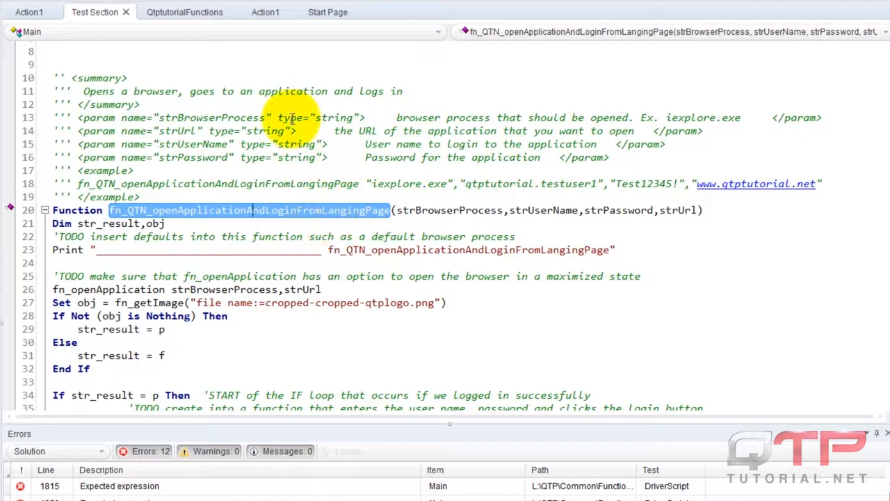
{"action": "mouse_move", "coordinate": [266, 12]}
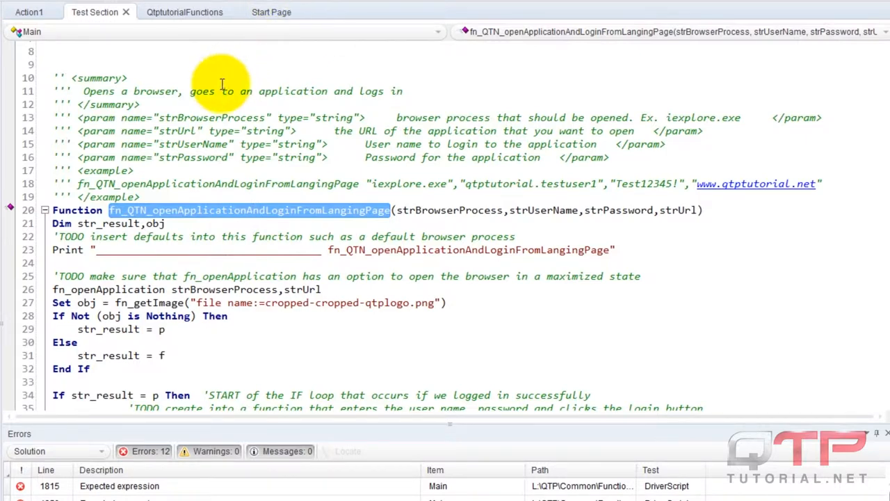
Step: Close the remaining Action1 document and clear the selection in the Test Section script
{"action": "left_click", "coordinate": [29, 12]}
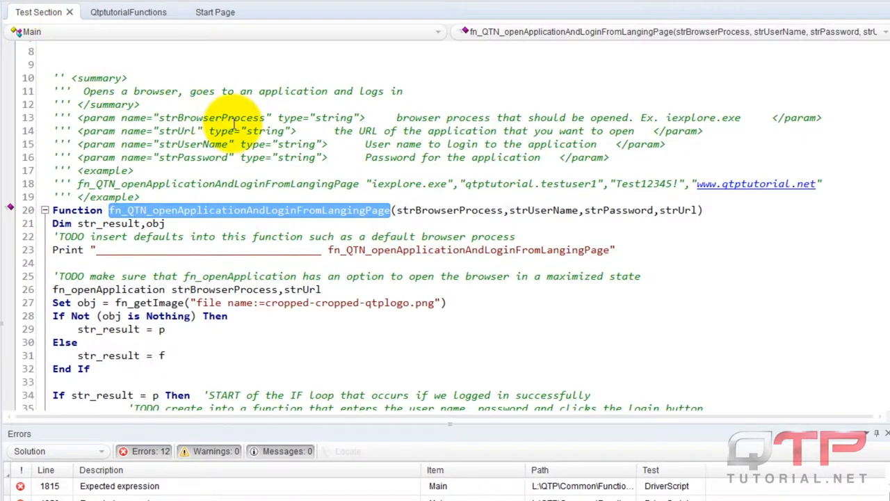
{"action": "mouse_move", "coordinate": [466, 221]}
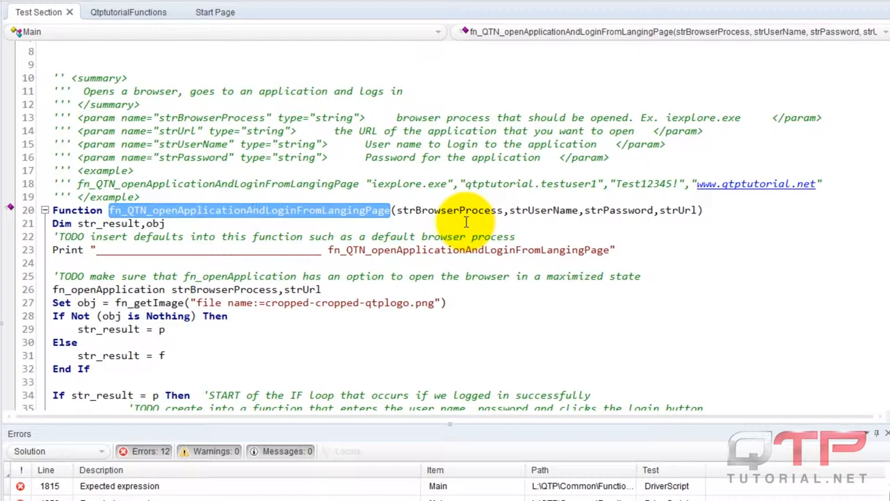
{"action": "mouse_move", "coordinate": [414, 214]}
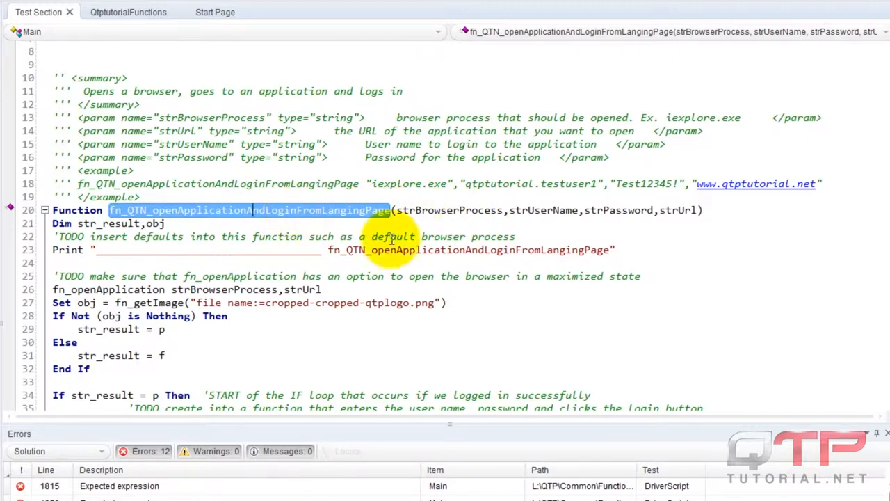
{"action": "left_click", "coordinate": [516, 237]}
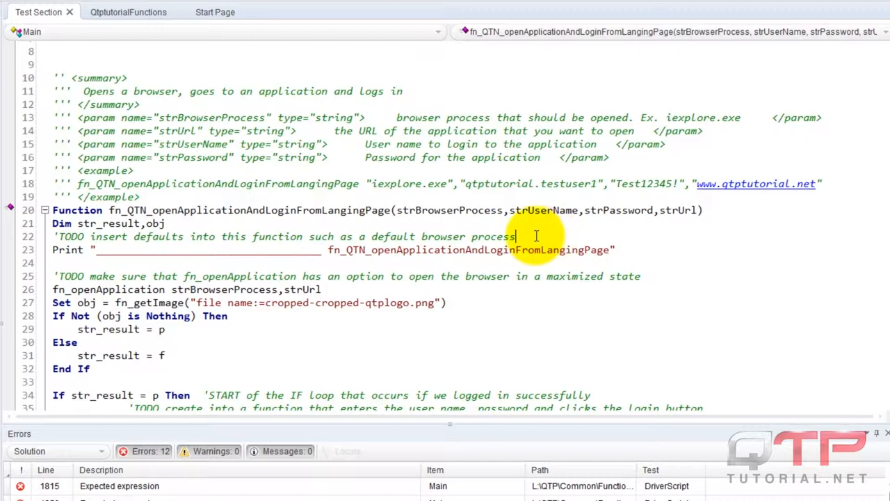
{"action": "mouse_move", "coordinate": [562, 236]}
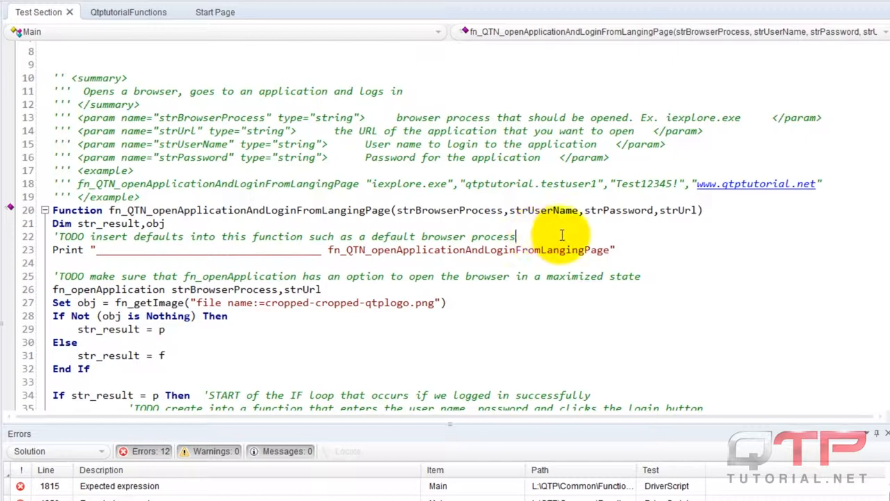
{"action": "mouse_move", "coordinate": [619, 249]}
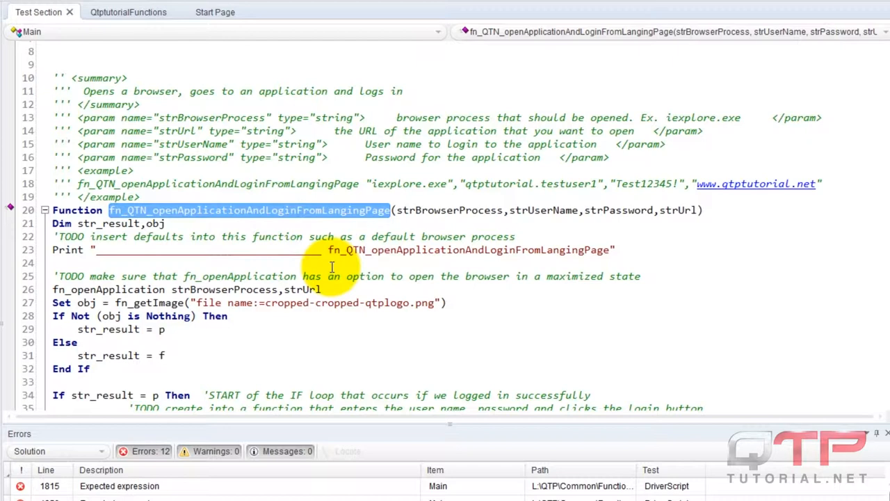
{"action": "mouse_move", "coordinate": [445, 263]}
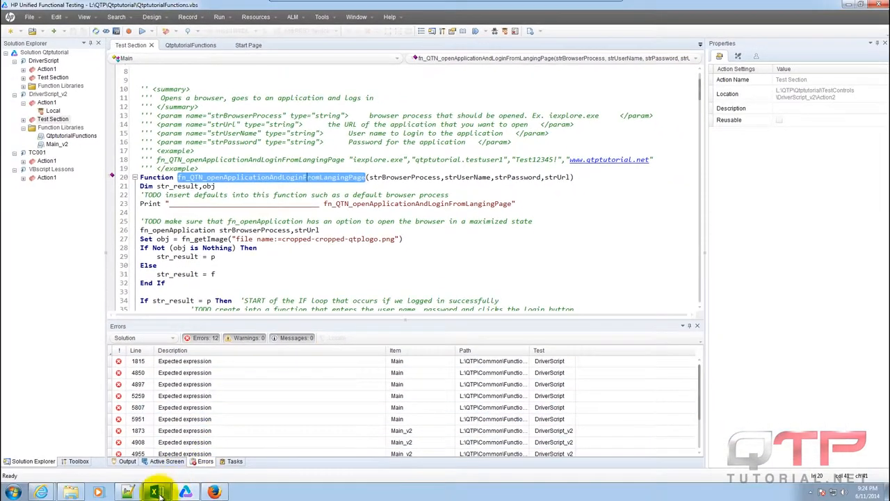
{"action": "mouse_move", "coordinate": [157, 492]}
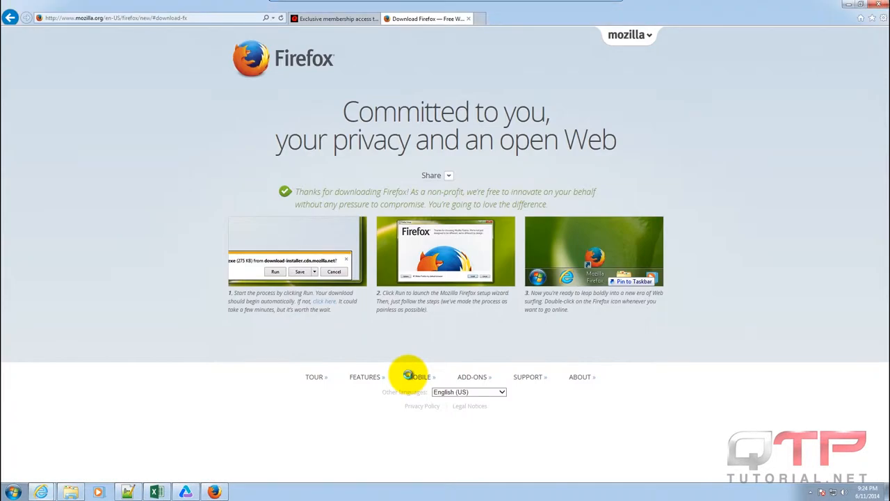
{"action": "left_click", "coordinate": [879, 5]}
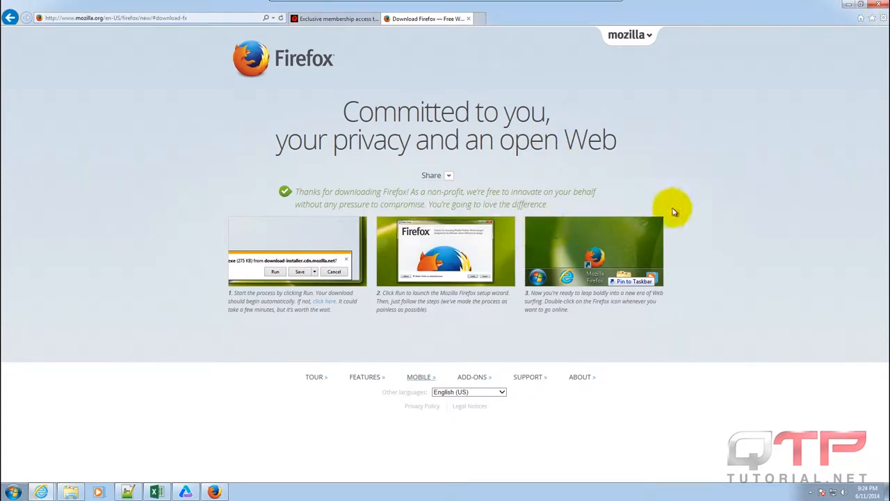
{"action": "mouse_move", "coordinate": [705, 196]}
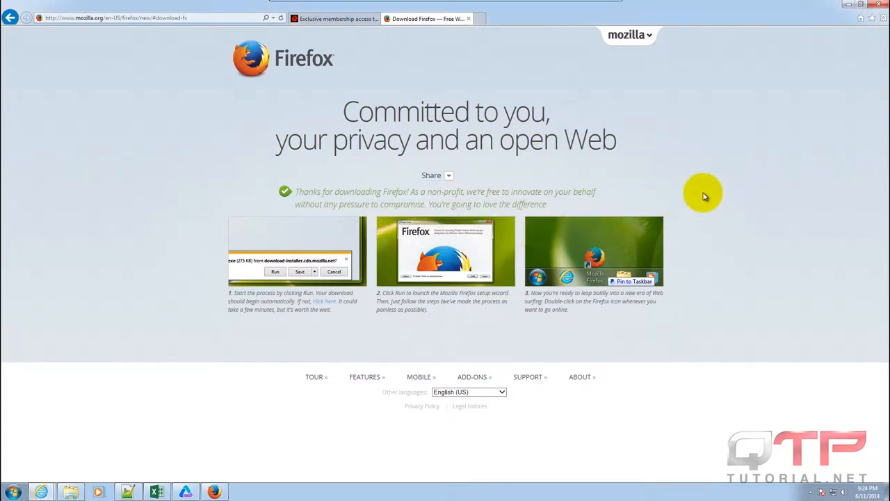
{"action": "mouse_move", "coordinate": [696, 201]}
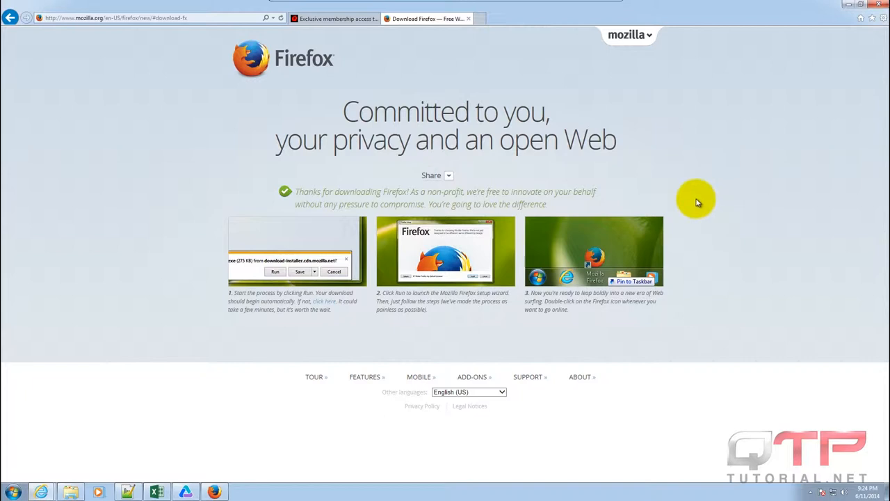
{"action": "mouse_move", "coordinate": [468, 357]}
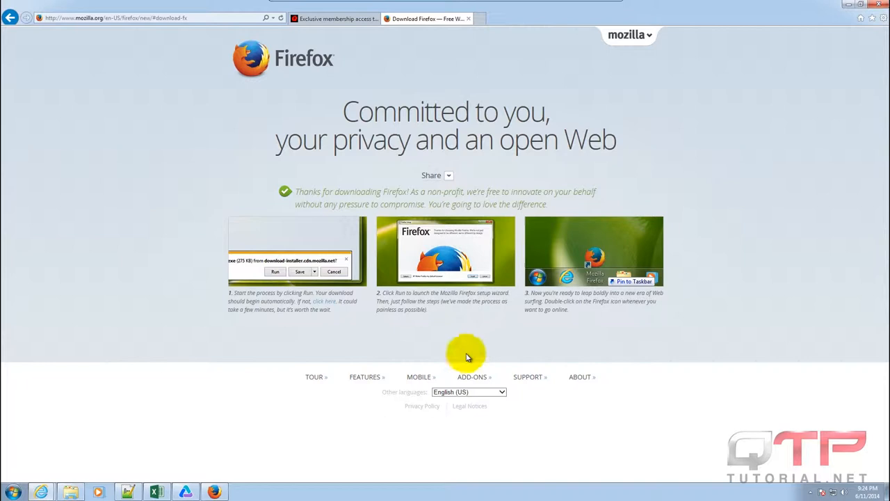
{"action": "mouse_move", "coordinate": [687, 238]}
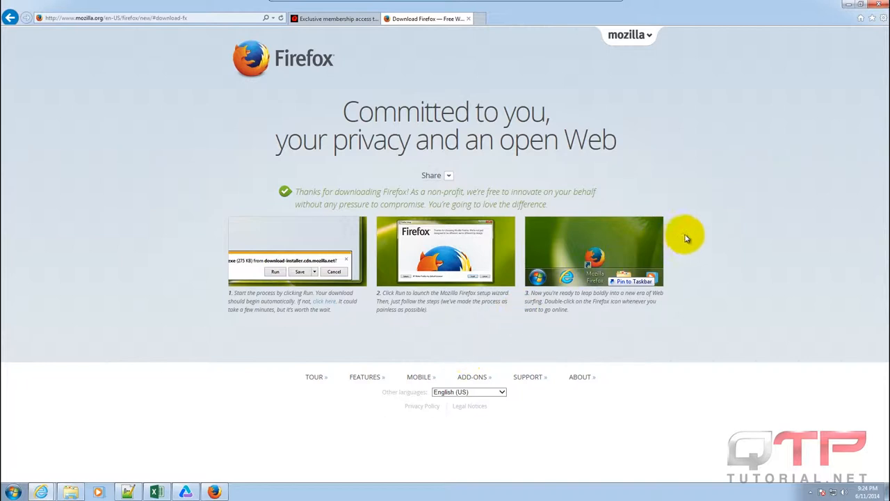
{"action": "mouse_move", "coordinate": [721, 232]}
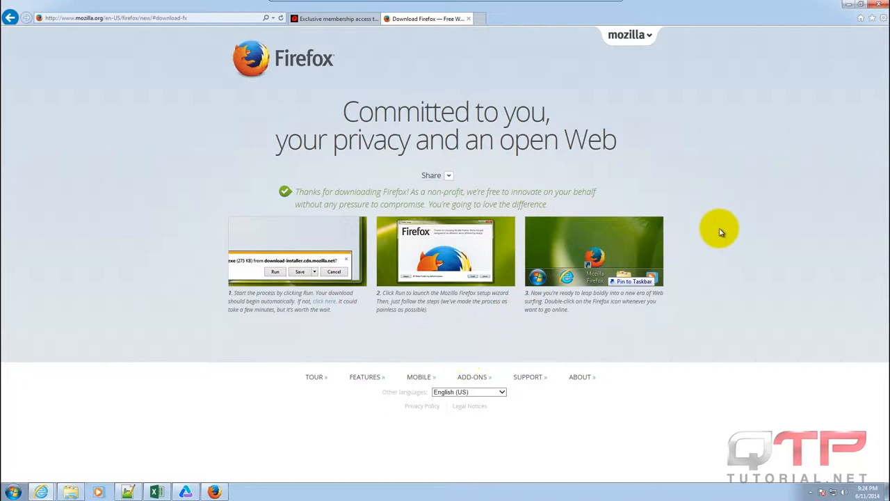
{"action": "mouse_move", "coordinate": [148, 285]}
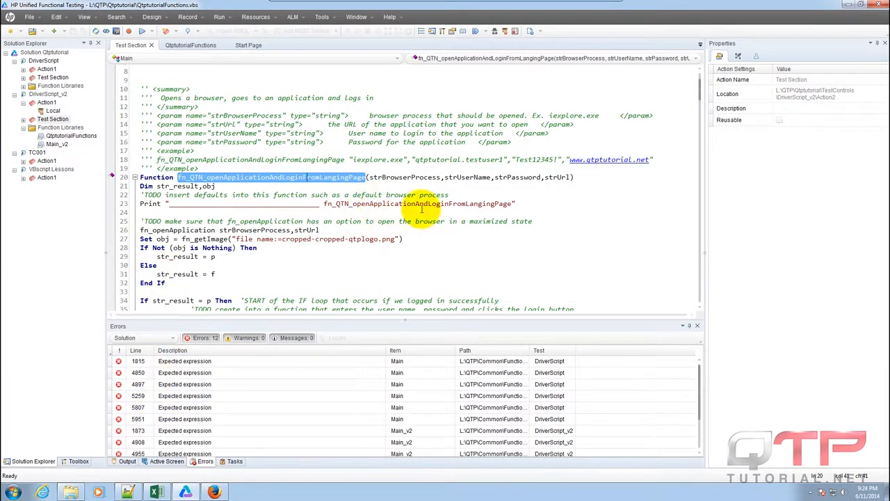
{"action": "mouse_move", "coordinate": [462, 263]}
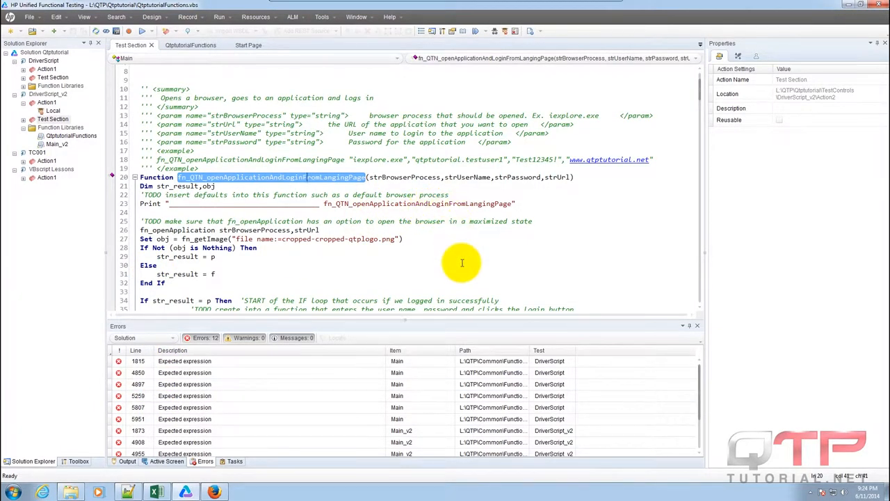
{"action": "mouse_move", "coordinate": [405, 242]}
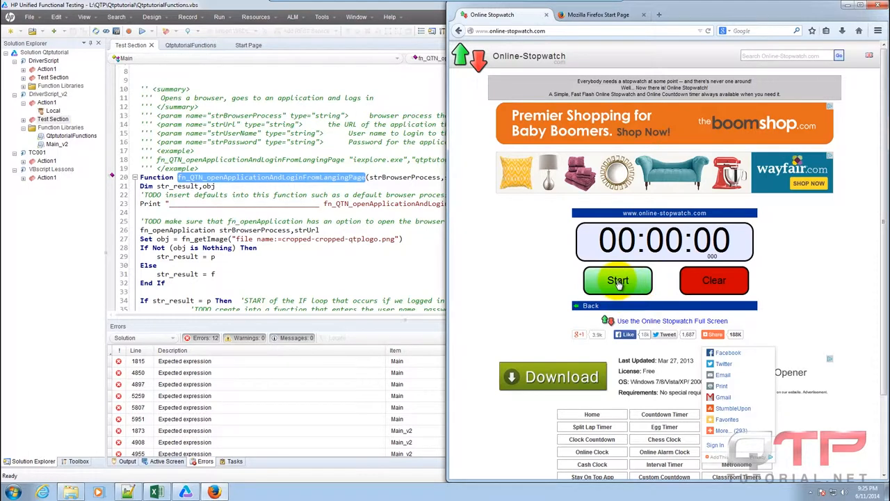
Step: Select the fn_QTN_openApplicationAndLoginFromLangingPage name in the library, then bring up the file browser
{"action": "left_click", "coordinate": [617, 279]}
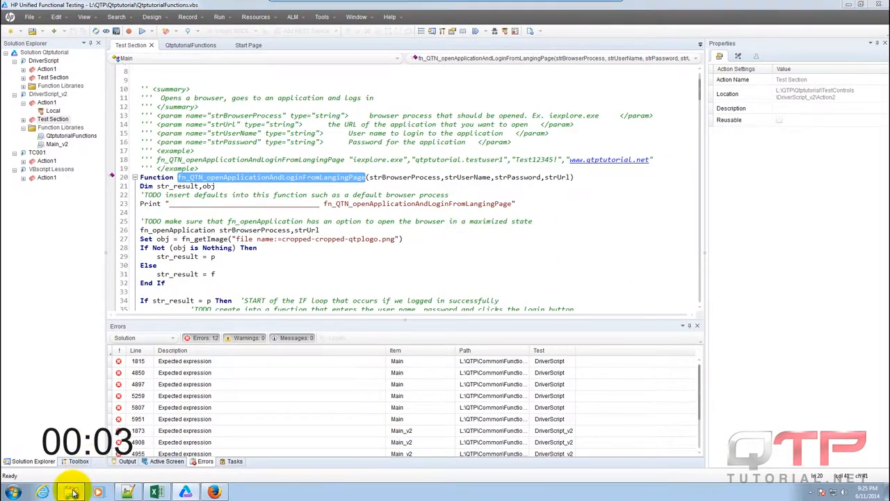
{"action": "left_click", "coordinate": [127, 493]}
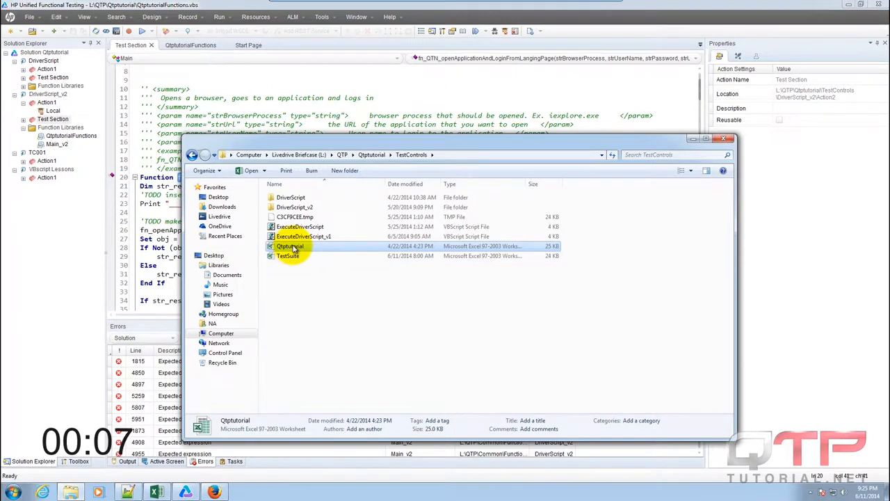
Step: Open Qtptutorial.xls from the TestControls folder in Windows Explorer
{"action": "double_click", "coordinate": [290, 246]}
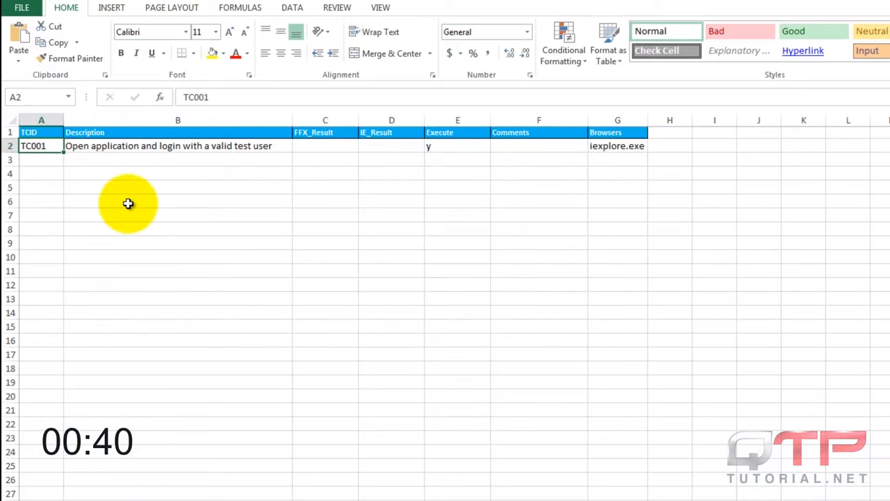
Step: Reword TC001's description to 'Open the application and login with a valid user' and check Execute and Browsers
{"action": "left_click", "coordinate": [41, 174]}
{"action": "type", "text": "Open the a"}
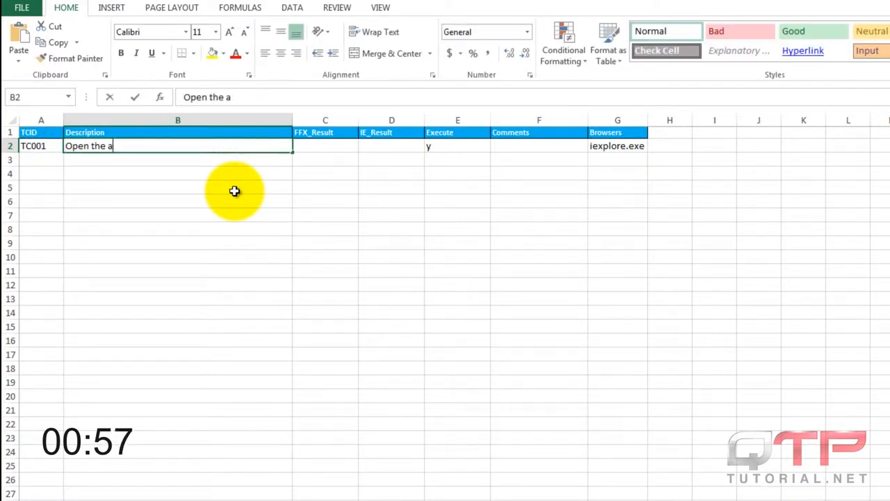
{"action": "type", "text": "pplication and login with a valid user"}
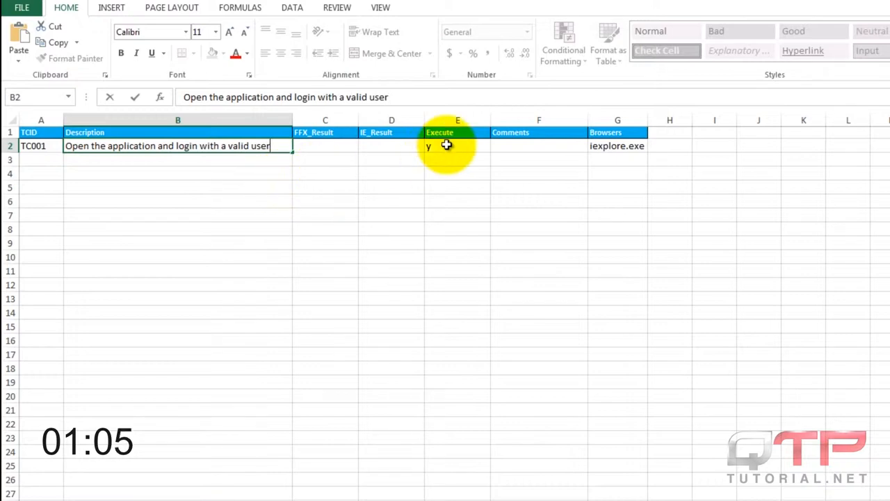
{"action": "left_click", "coordinate": [457, 145]}
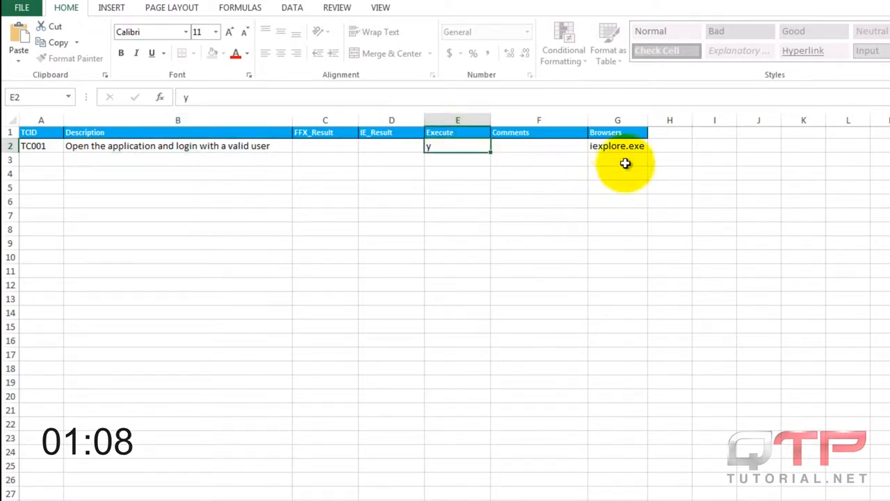
{"action": "left_click", "coordinate": [617, 146]}
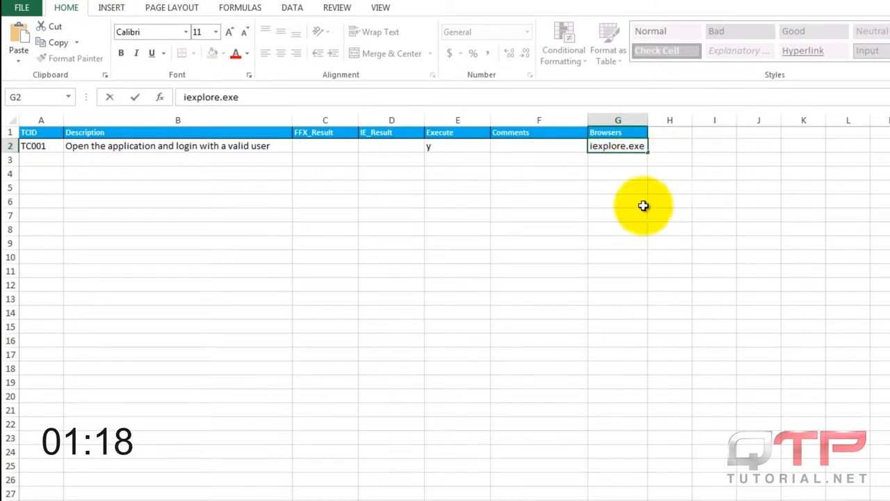
{"action": "left_click", "coordinate": [669, 159]}
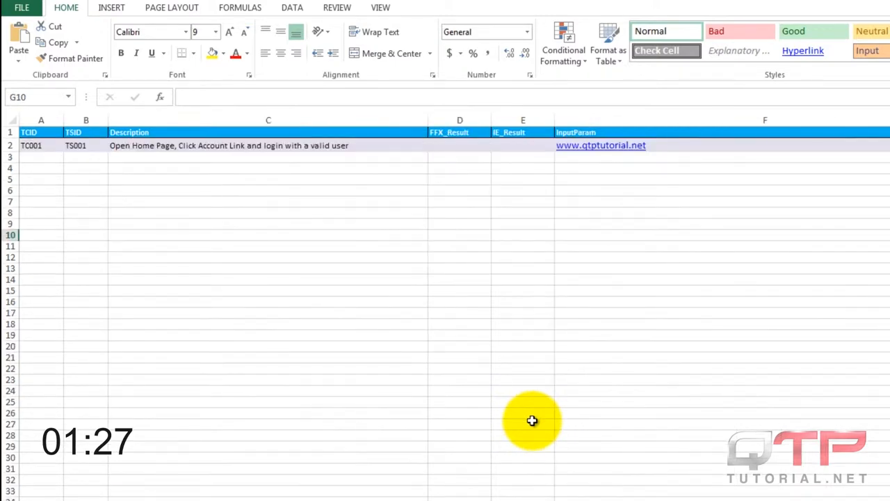
Step: Change TS001's step description to 'Open qtptutial home page, login with a valid user'
{"action": "left_click", "coordinate": [41, 145]}
{"action": "type", "text": "Open"}
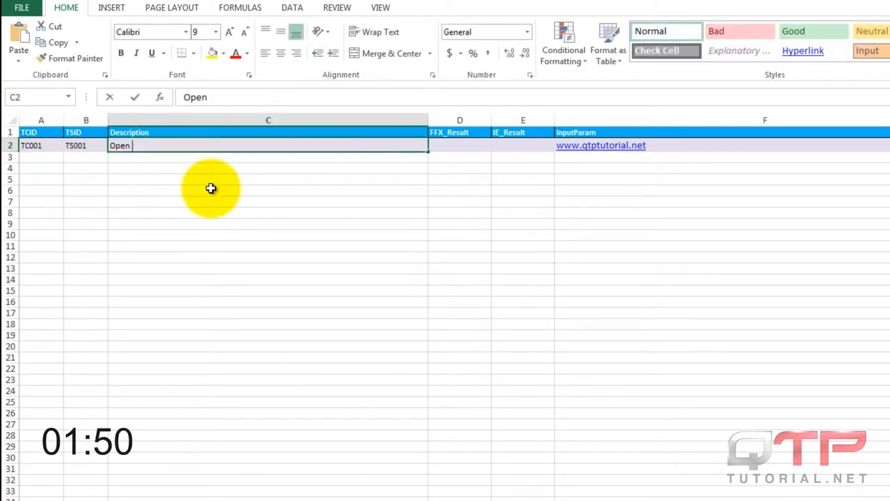
{"action": "type", "text": "qtptutial home page,"}
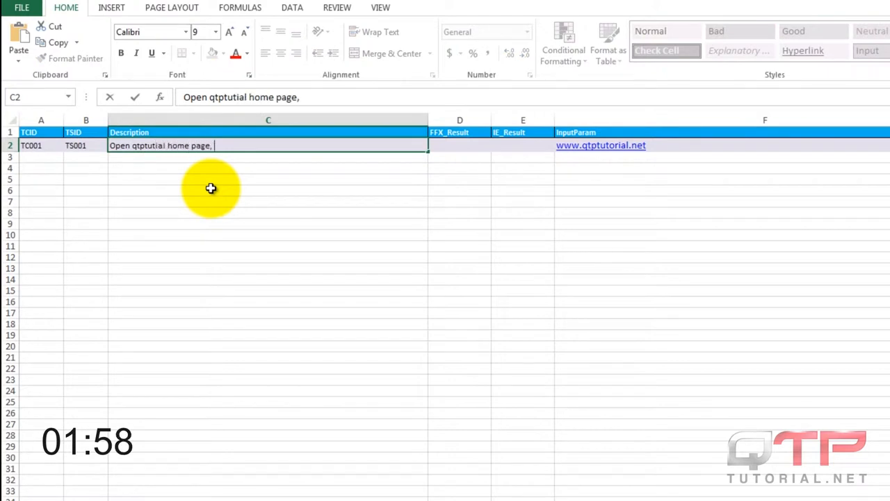
{"action": "type", "text": "login with a valid user"}
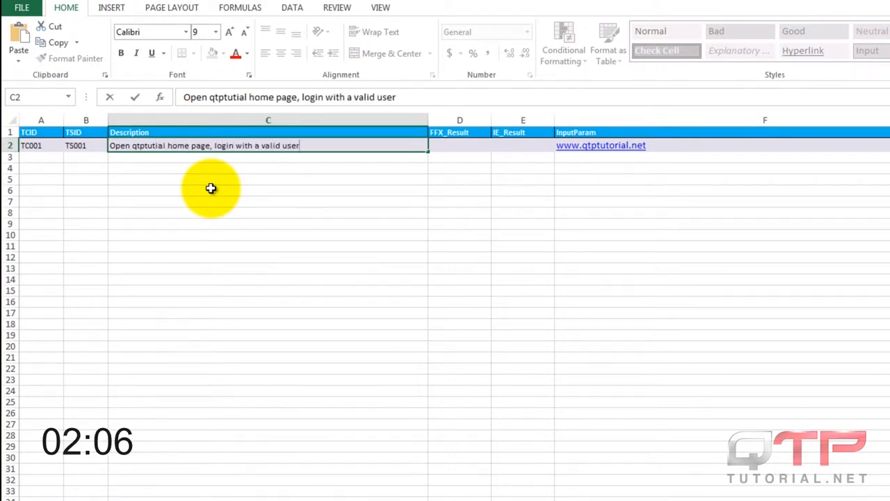
{"action": "mouse_move", "coordinate": [517, 151]}
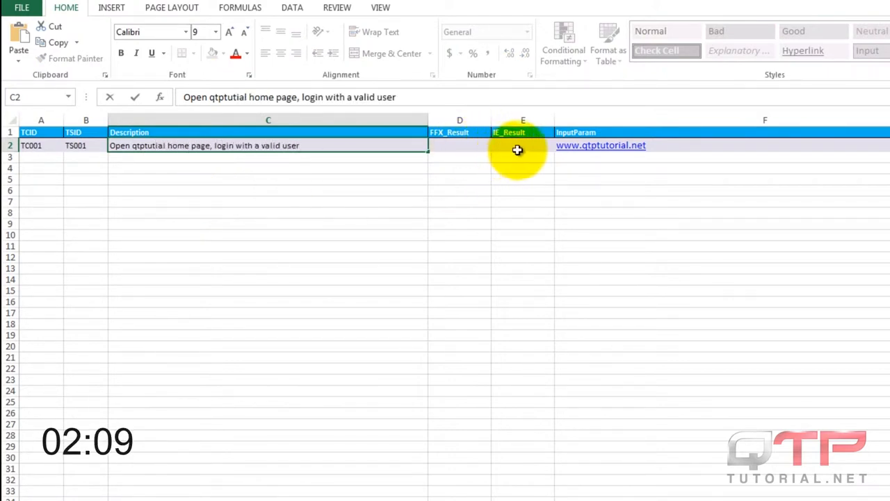
{"action": "left_click", "coordinate": [522, 146]}
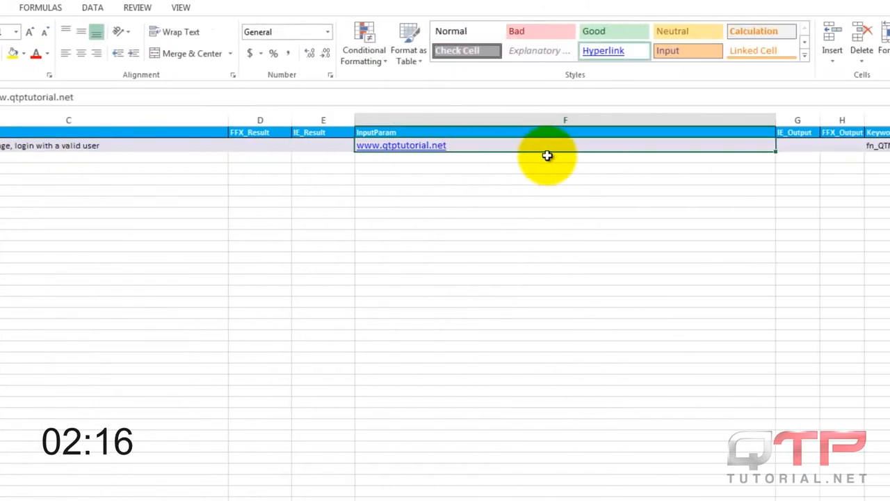
Step: Enter fn_QTN_openApplicationAndLoginFromLangingPage as TS001's Keyword in cell I2
{"action": "scroll", "scroll_direction": "right", "scroll_amount": 3}
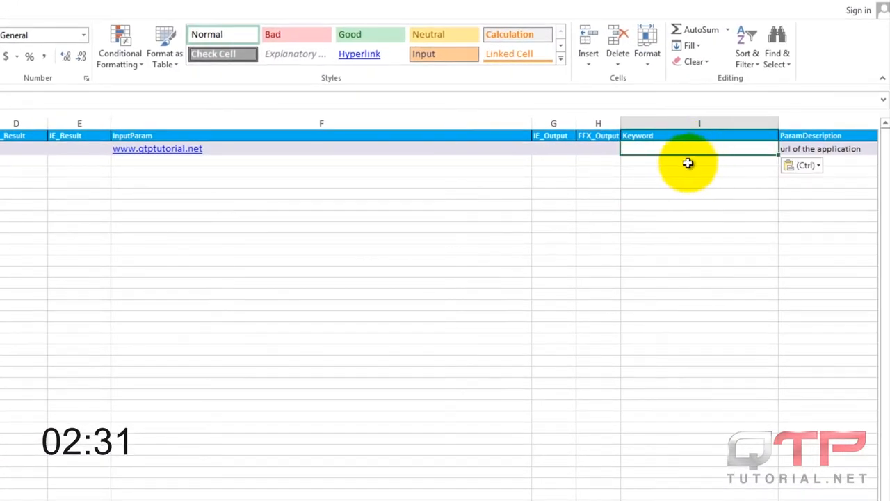
{"action": "type", "text": "fn_QTN_openApplicationAndLoginFromL"}
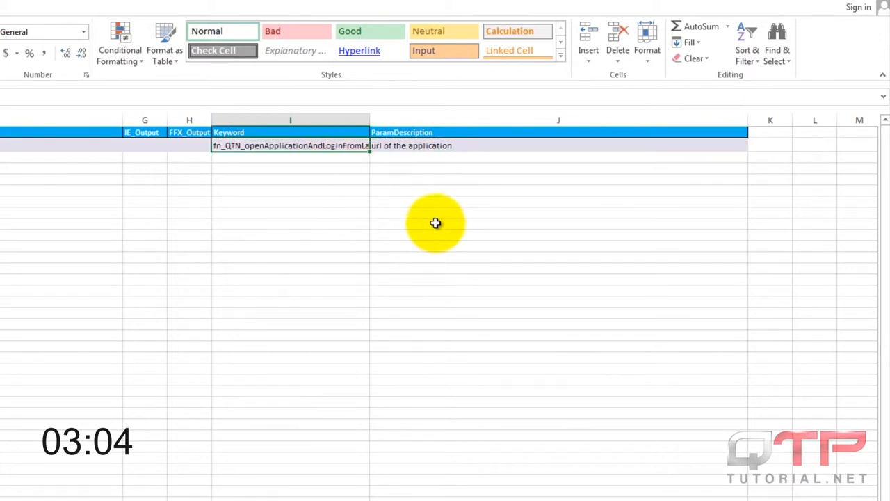
{"action": "left_click", "coordinate": [290, 157]}
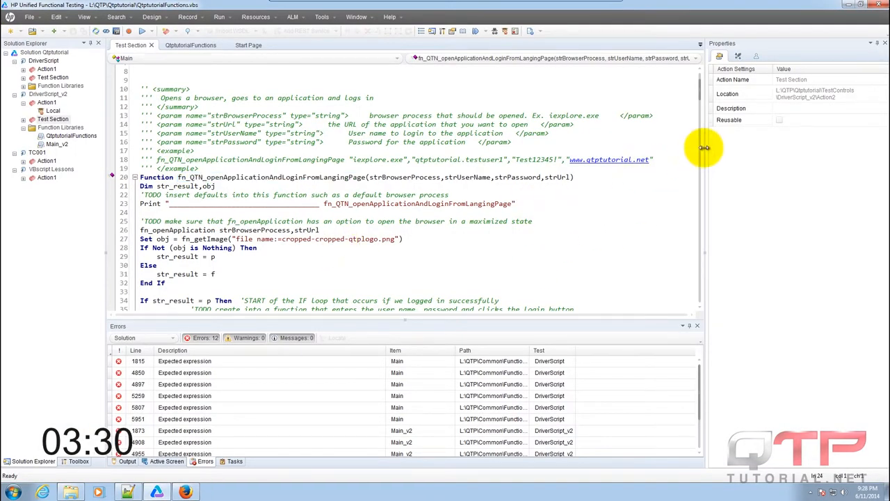
Step: Scroll the Action1 driver script to the Select Case block on DataTable Keyword
{"action": "scroll", "scroll_direction": "up", "scroll_amount": 3}
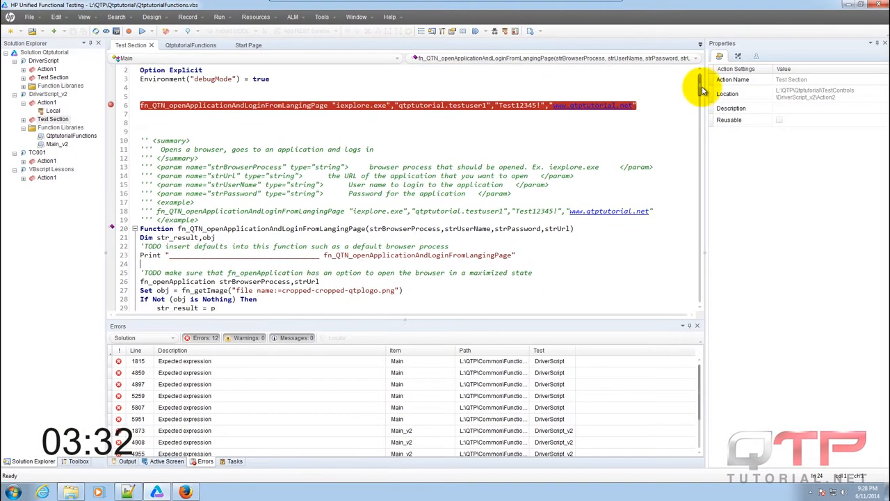
{"action": "scroll", "scroll_direction": "up", "scroll_amount": 3}
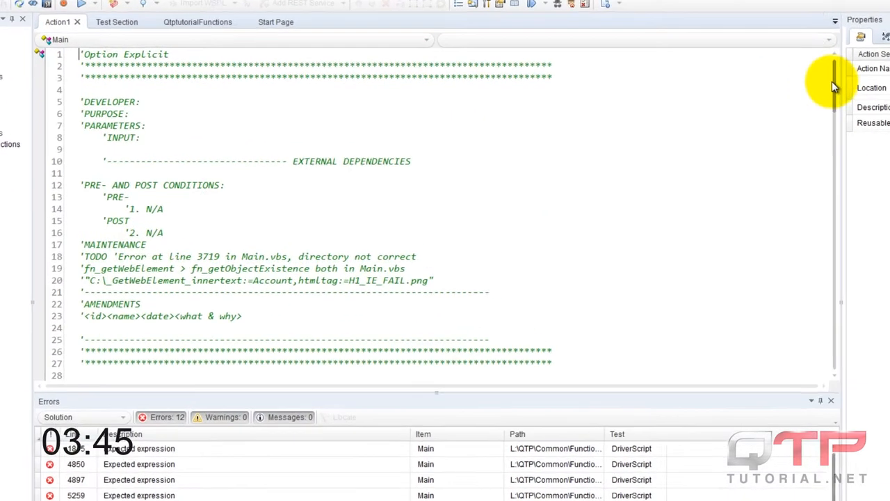
{"action": "scroll", "scroll_direction": "down", "scroll_amount": 3}
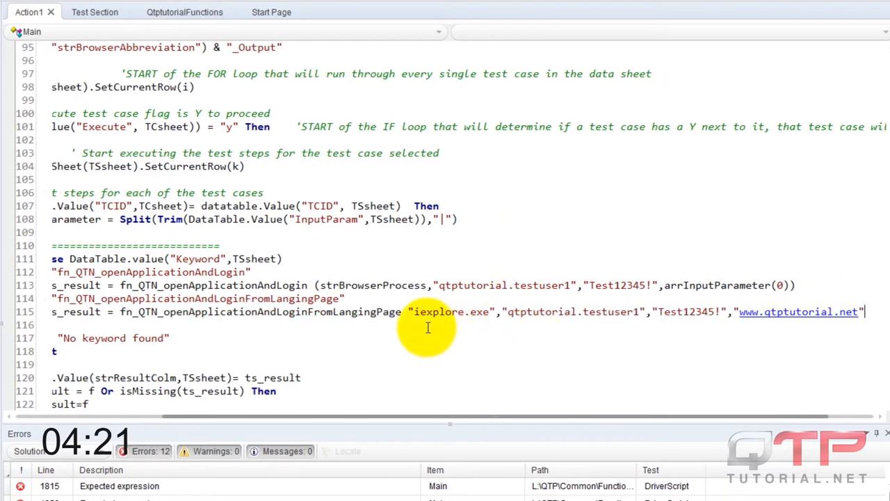
{"action": "scroll", "scroll_direction": "left", "scroll_amount": 3}
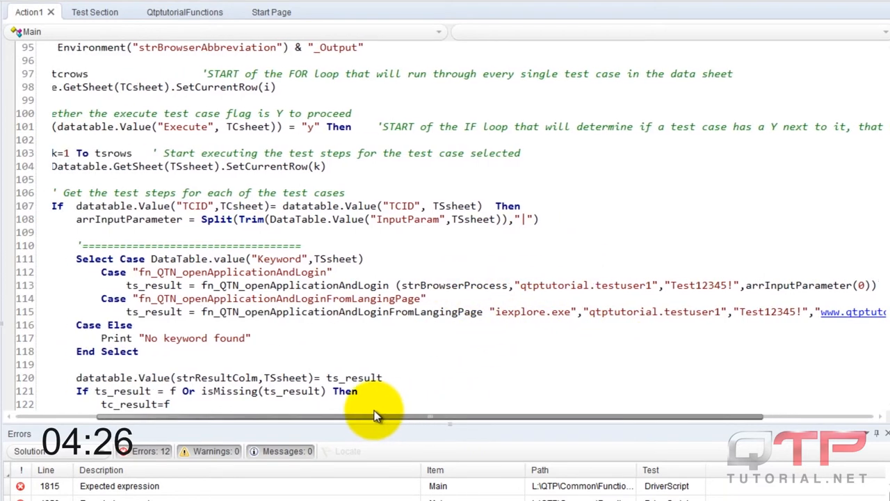